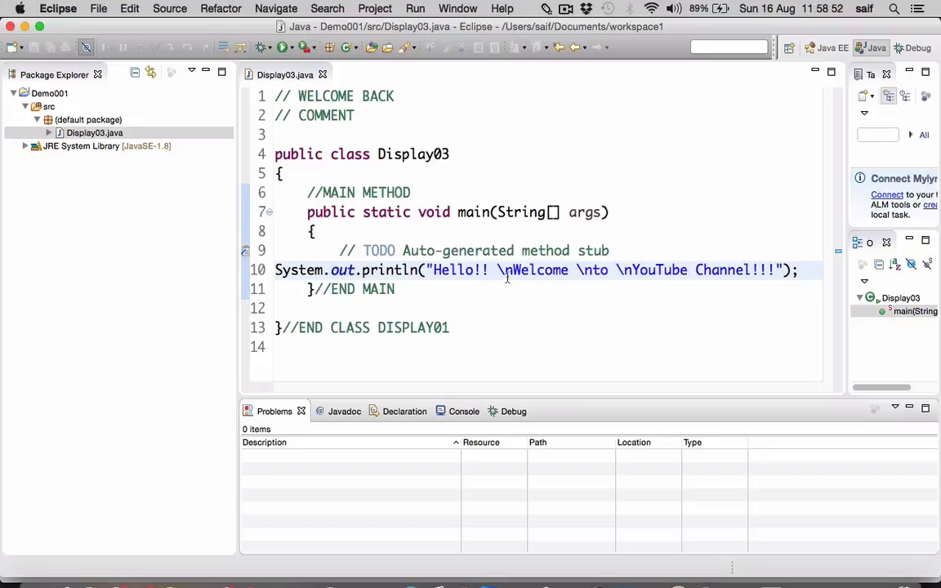
mouse_move(552, 281)
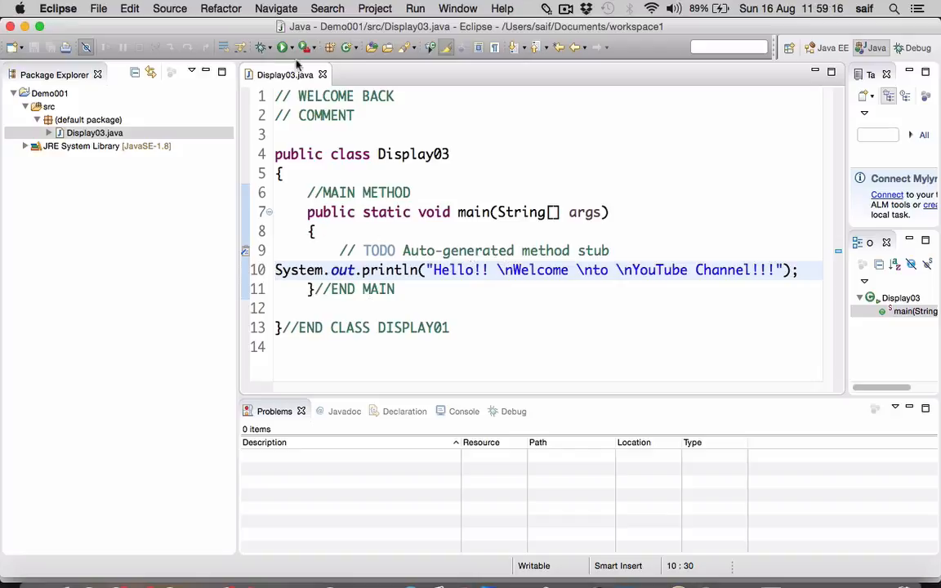
Run Display03 so the console prints Hello!!, Welcome, to, YouTube Channel!!! on four lines.
left_click(284, 45)
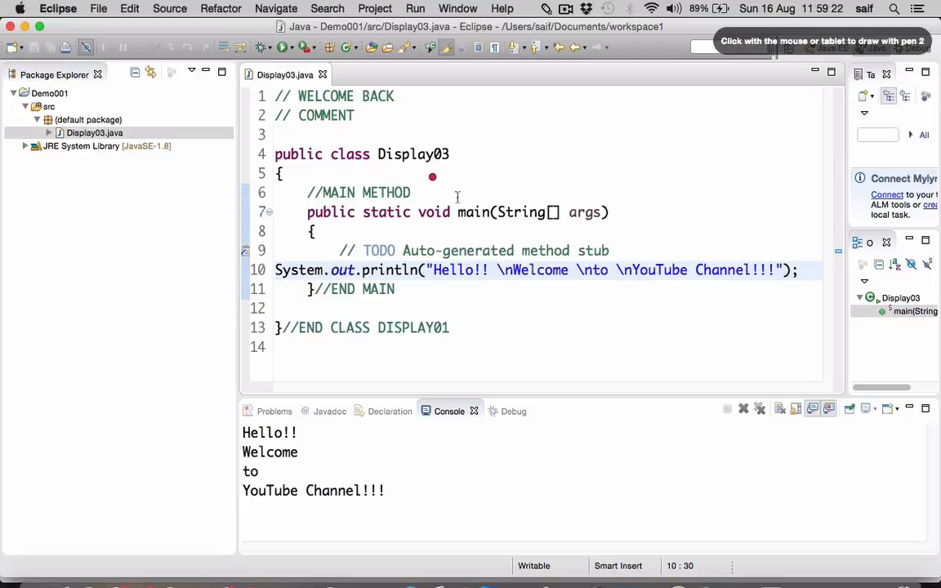
Mark the \n escapes in the println string and draw arrows to their console lines.
left_click_drag(434, 295, 768, 291)
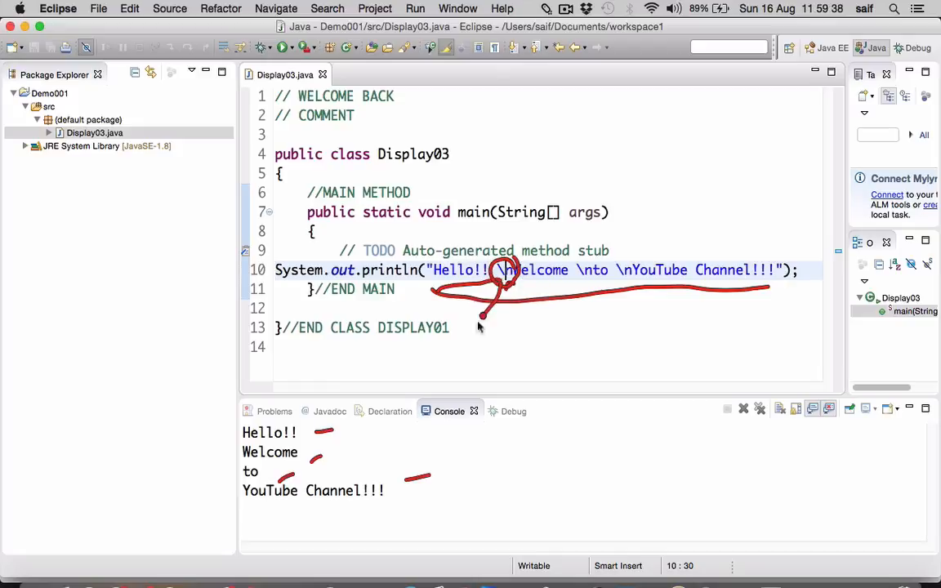
left_click_drag(506, 323, 319, 433)
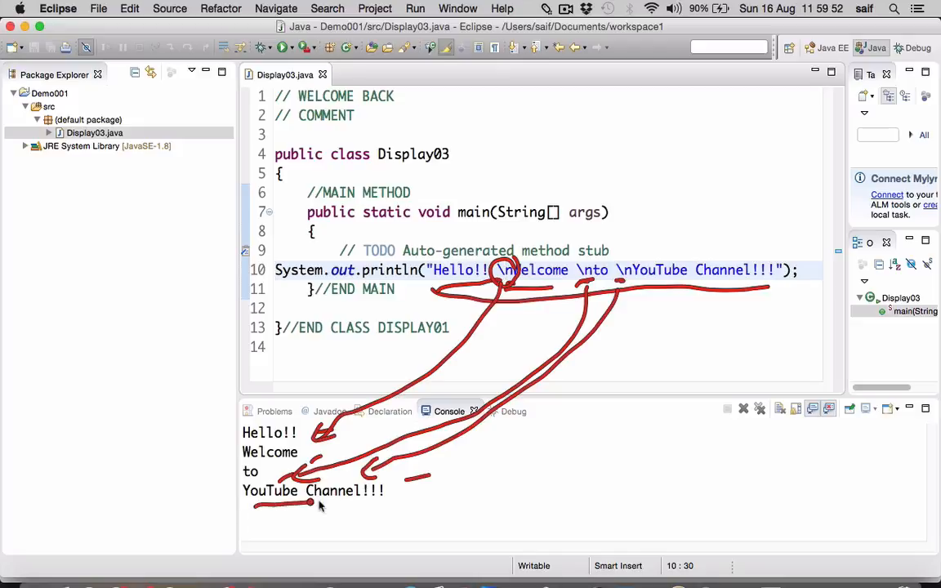
Circle the Display03 class name in red pen.
left_click_drag(392, 482, 412, 503)
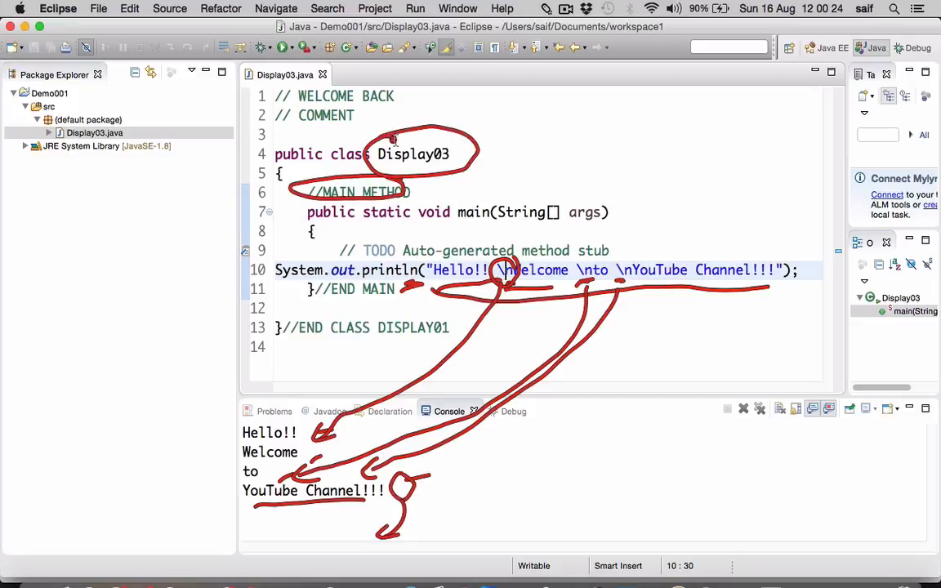
mouse_move(100, 248)
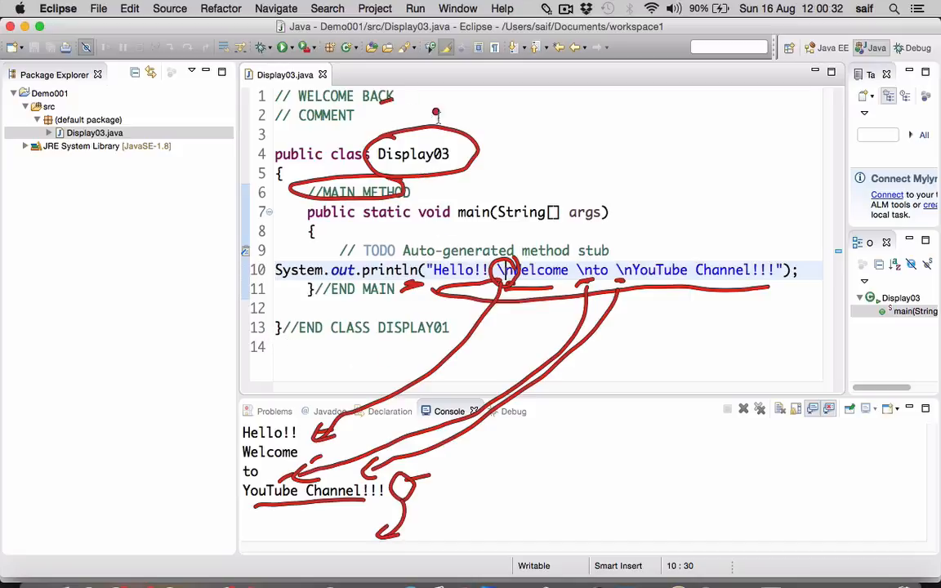
mouse_move(400, 291)
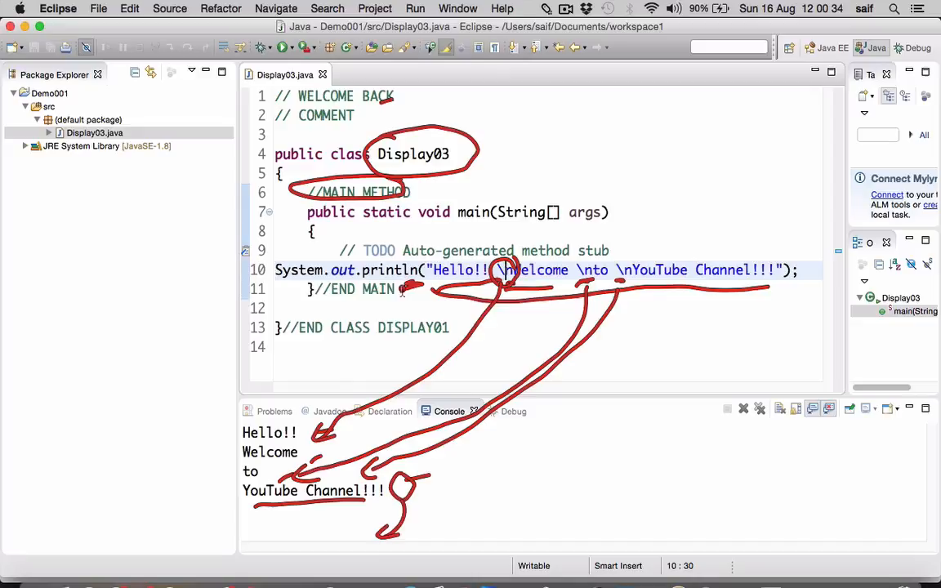